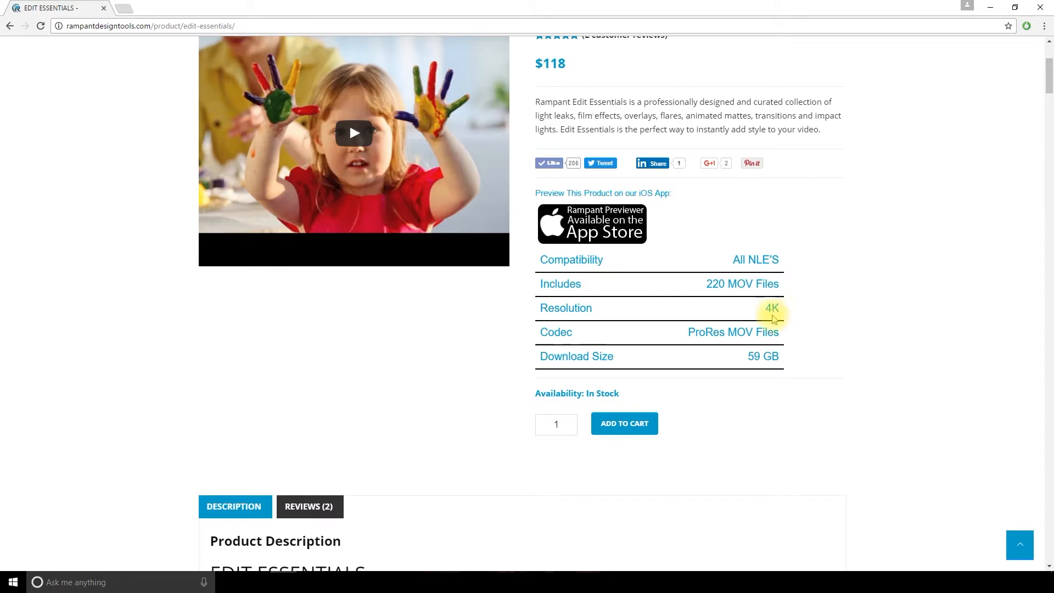
pyautogui.moveTo(788, 316)
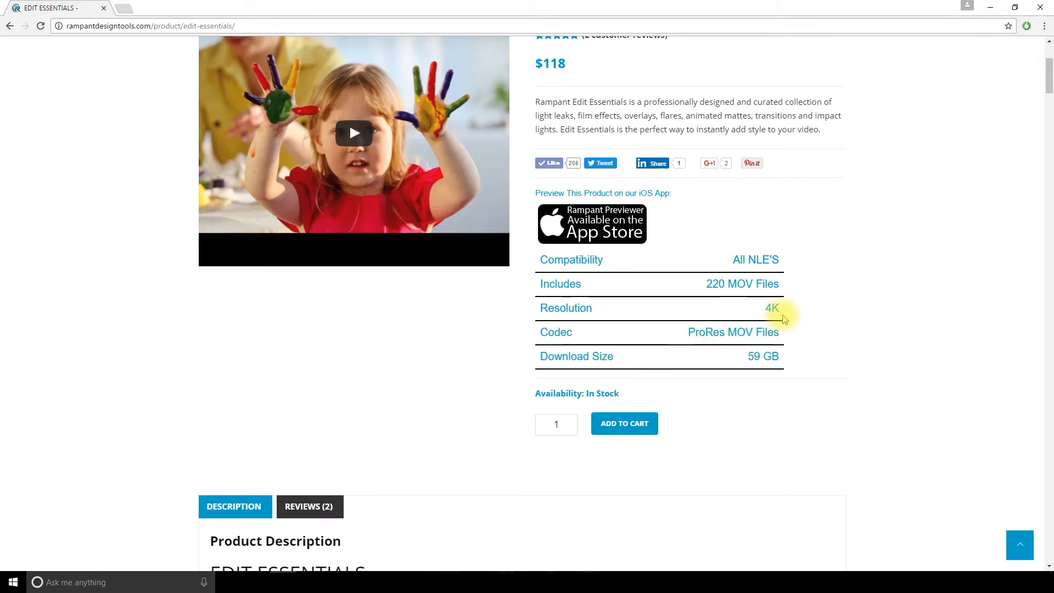
pyautogui.moveTo(786, 336)
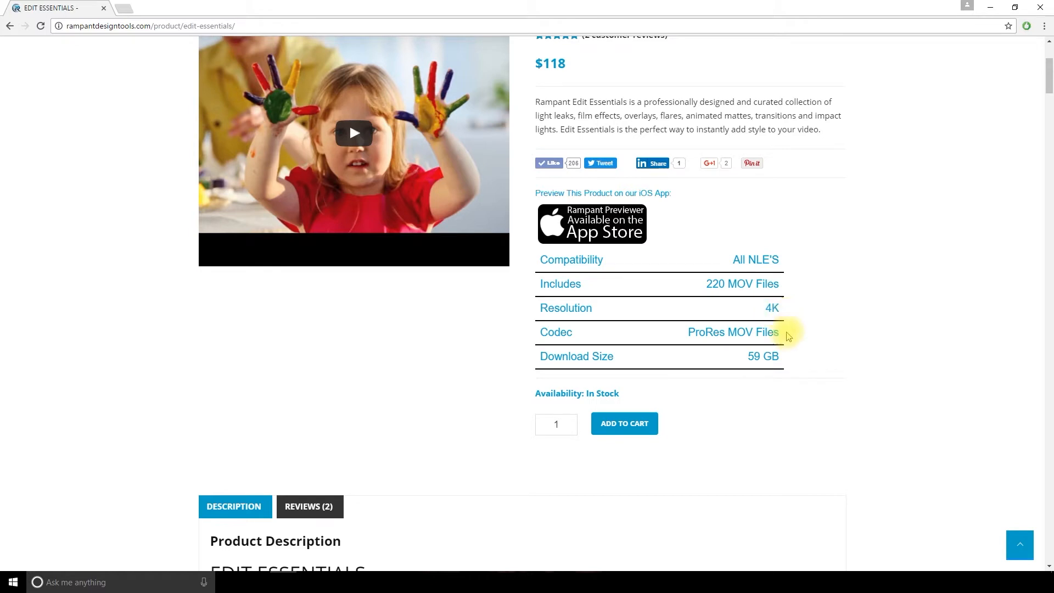
pyautogui.moveTo(818, 404)
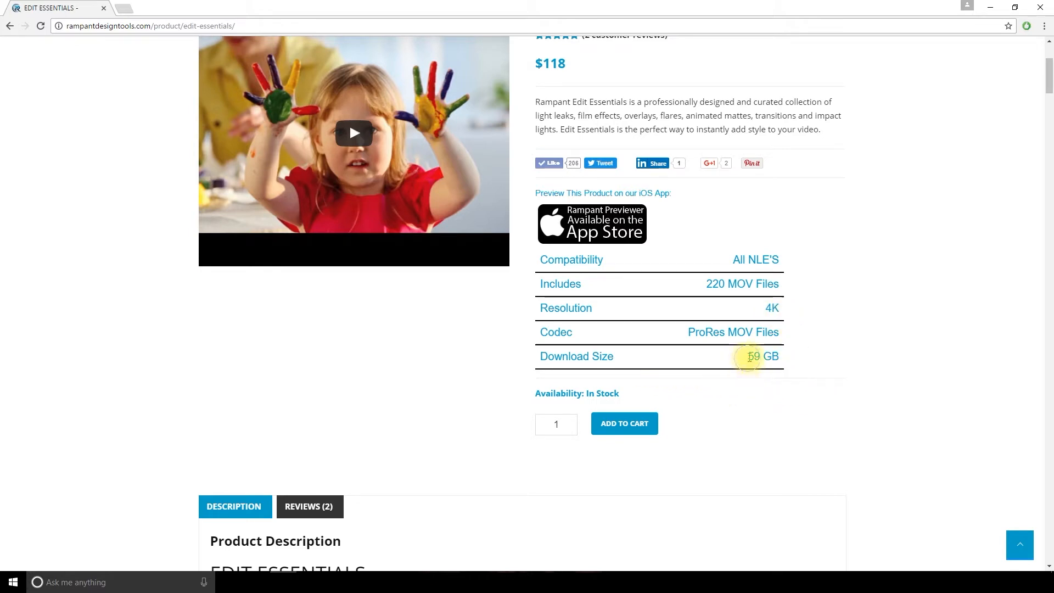
# Review the Rampant free effects download page, then select the film overlay clips on V2
pyautogui.doubleClick(762, 355)
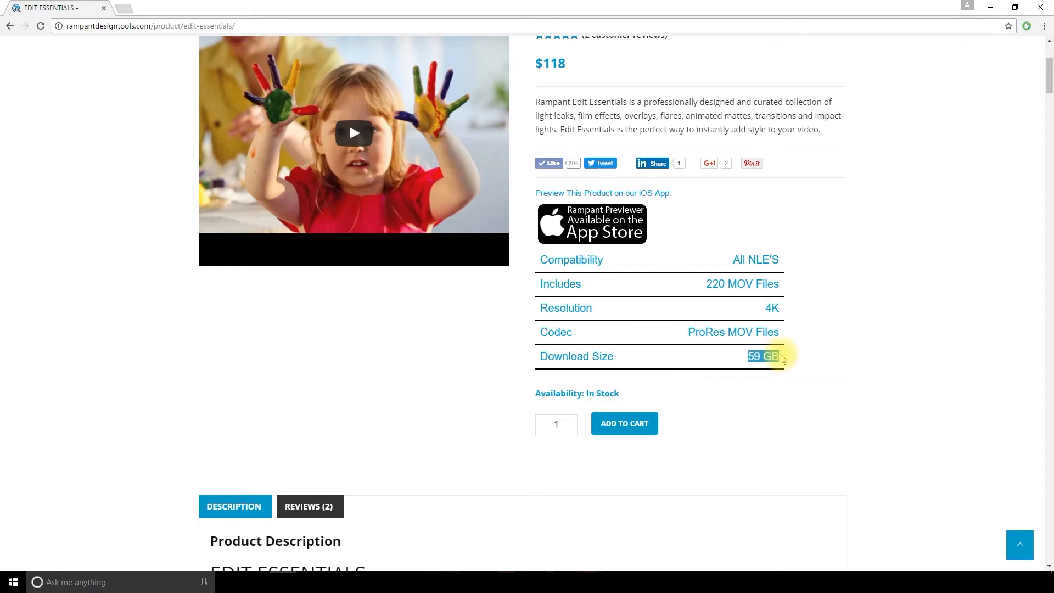
pyautogui.moveTo(730, 376)
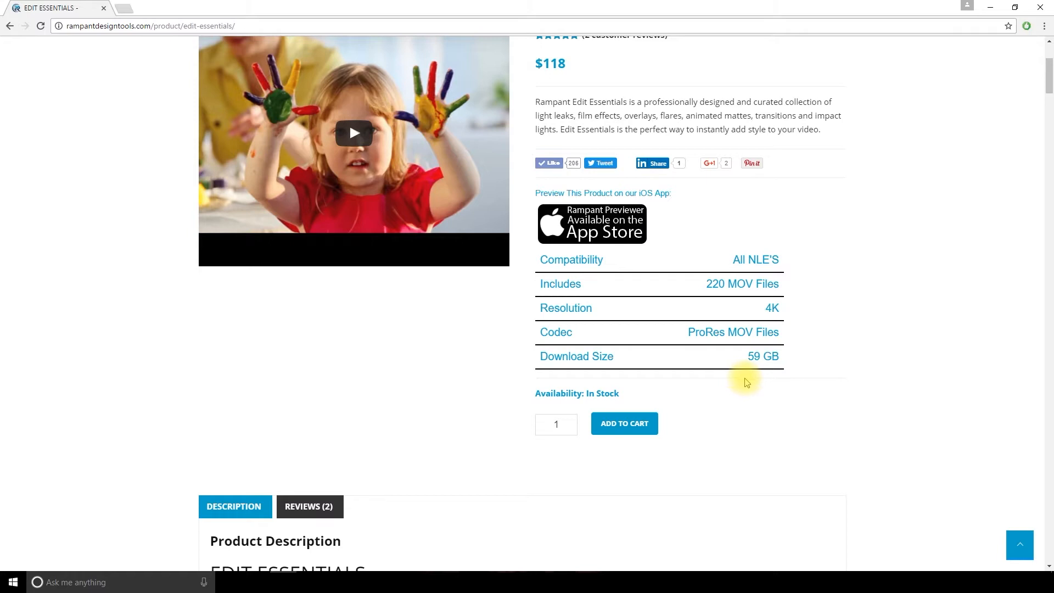
pyautogui.scroll(3)
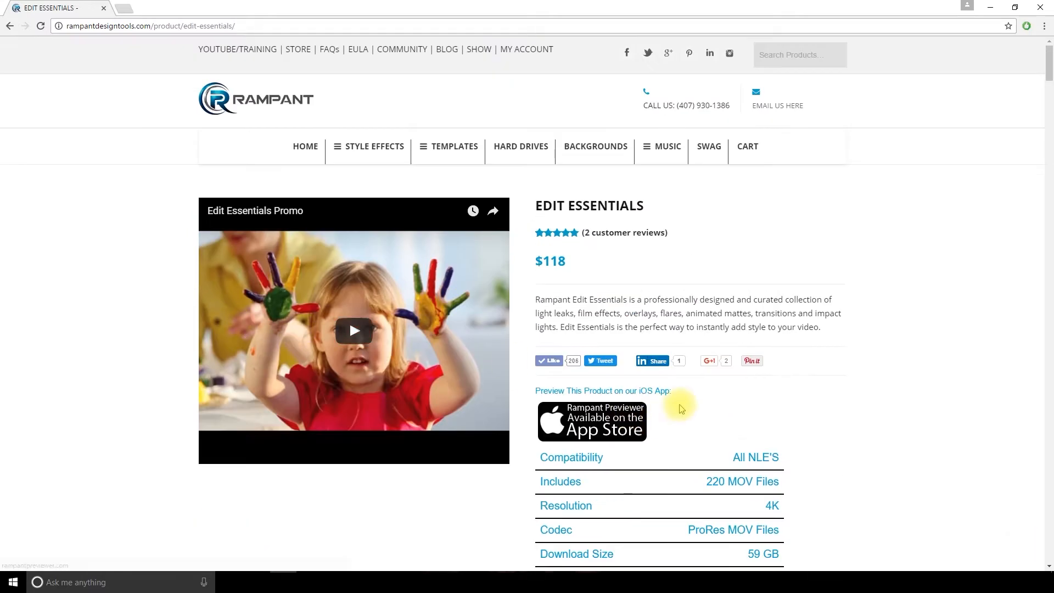
pyautogui.click(353, 330)
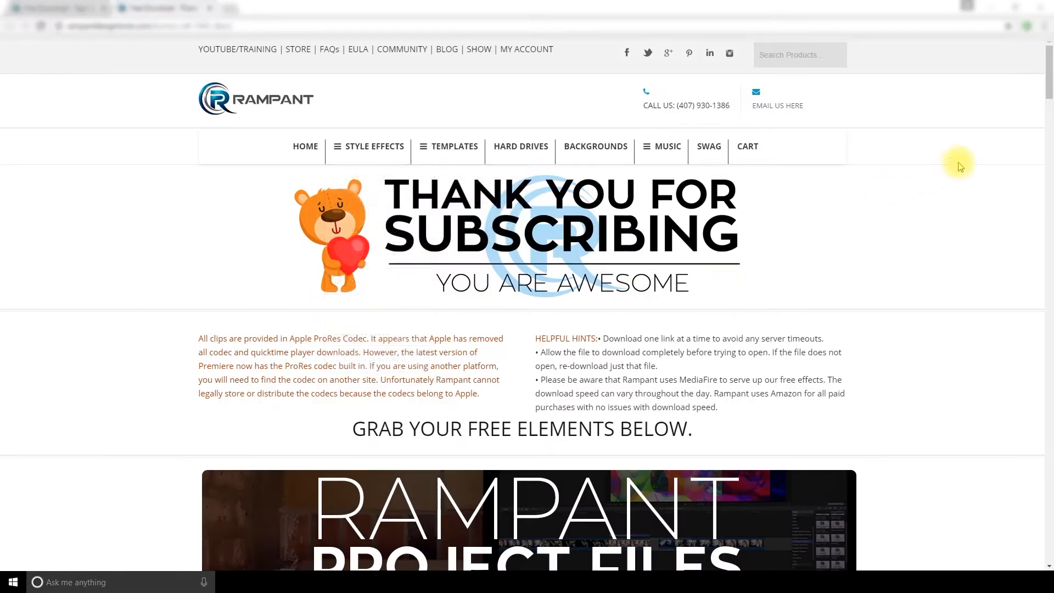
pyautogui.scroll(-3)
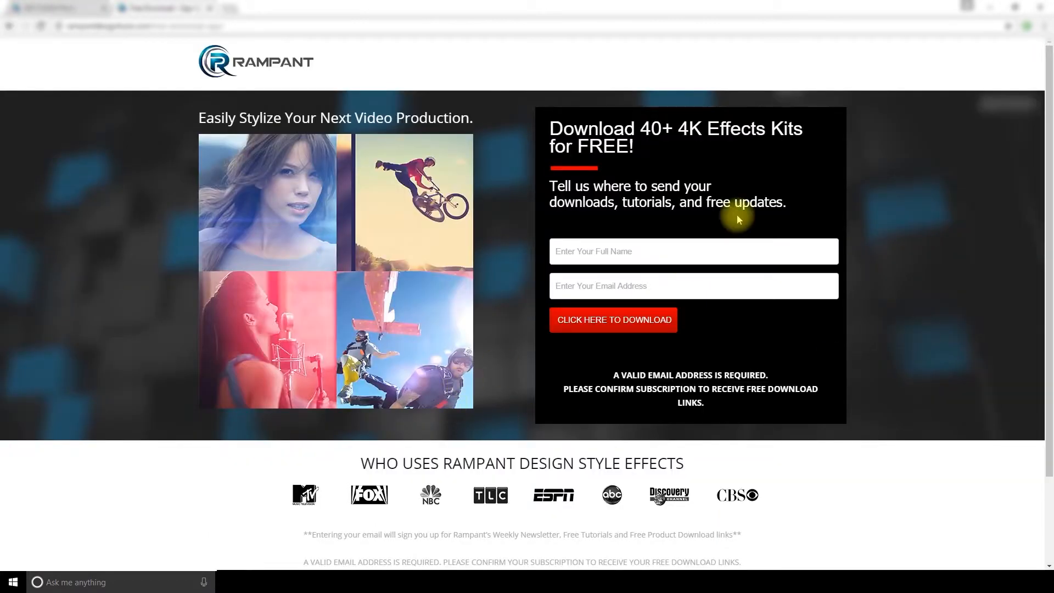
pyautogui.moveTo(441, 292)
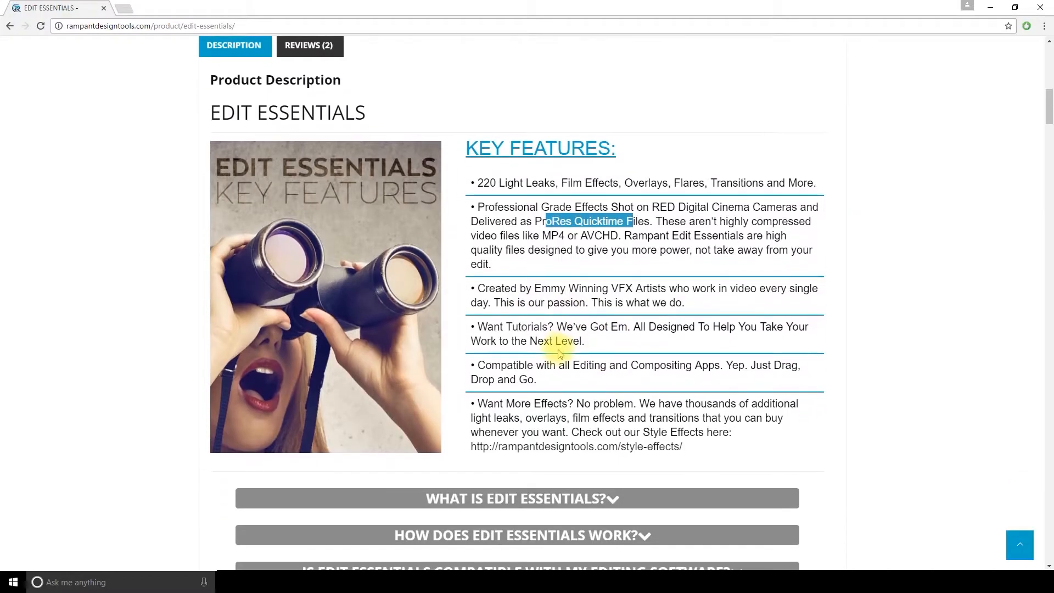
pyautogui.scroll(-3)
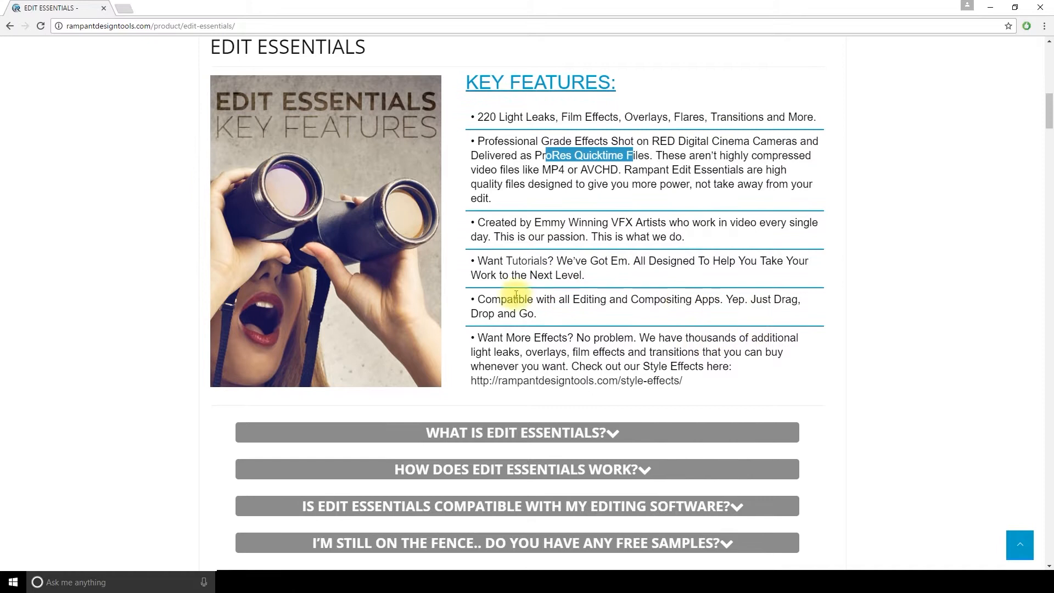
pyautogui.scroll(-3)
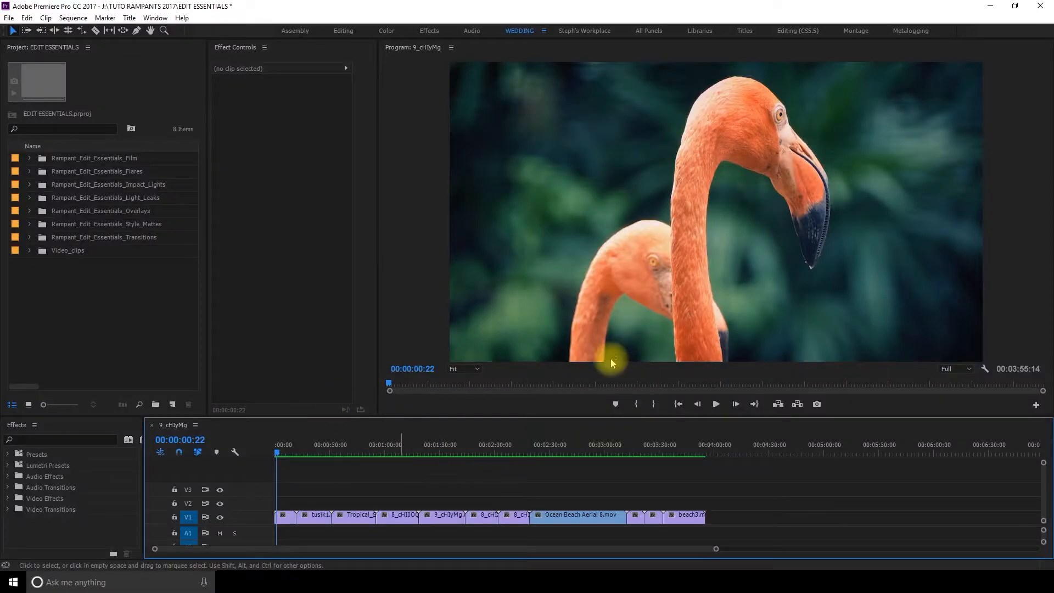
pyautogui.moveTo(529, 252)
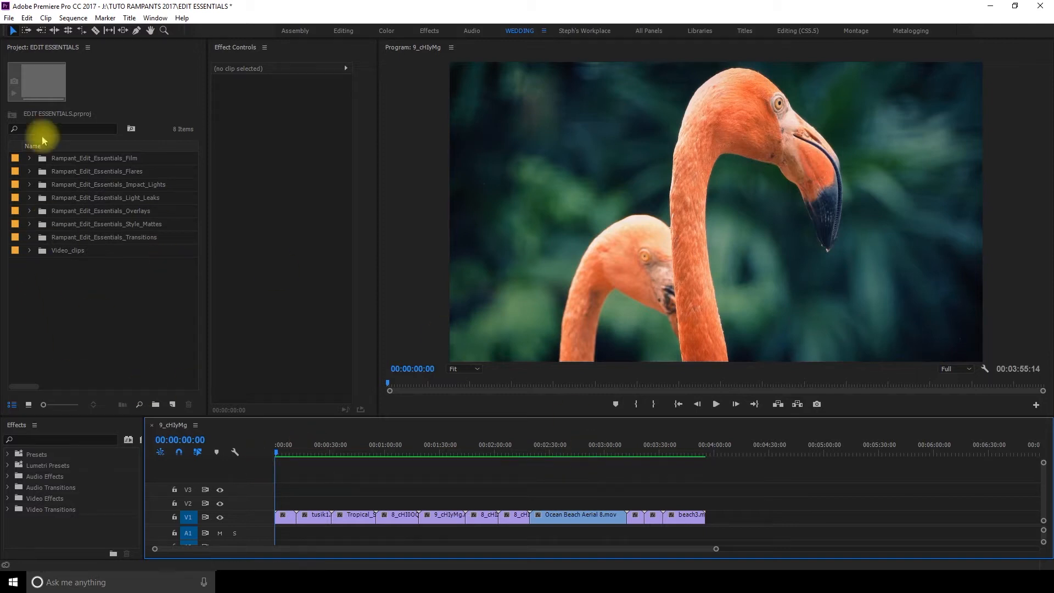
pyautogui.moveTo(74, 172)
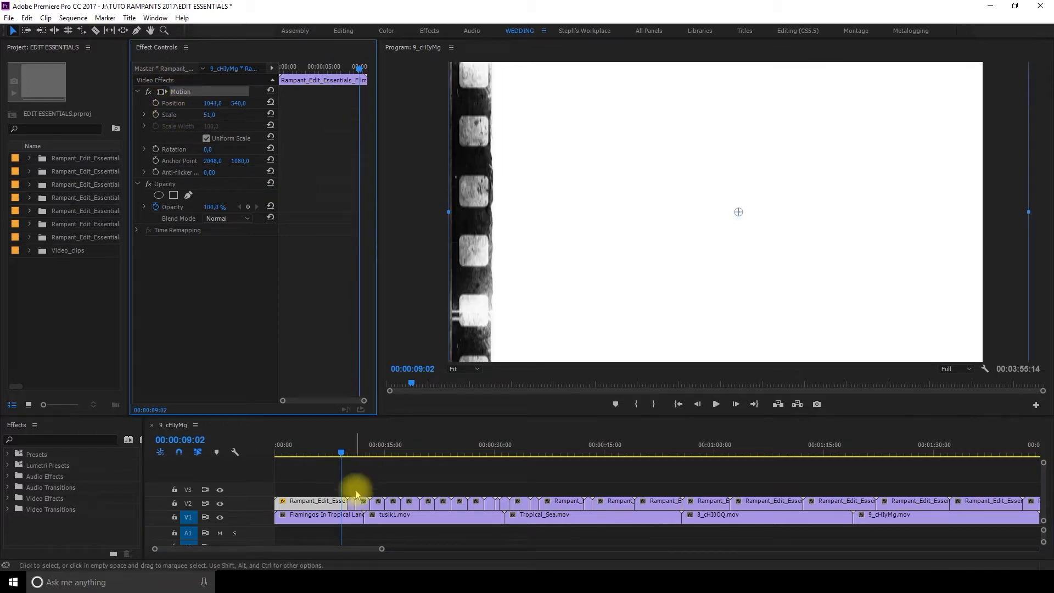
pyautogui.moveTo(355, 481); pyautogui.dragTo(935, 500)
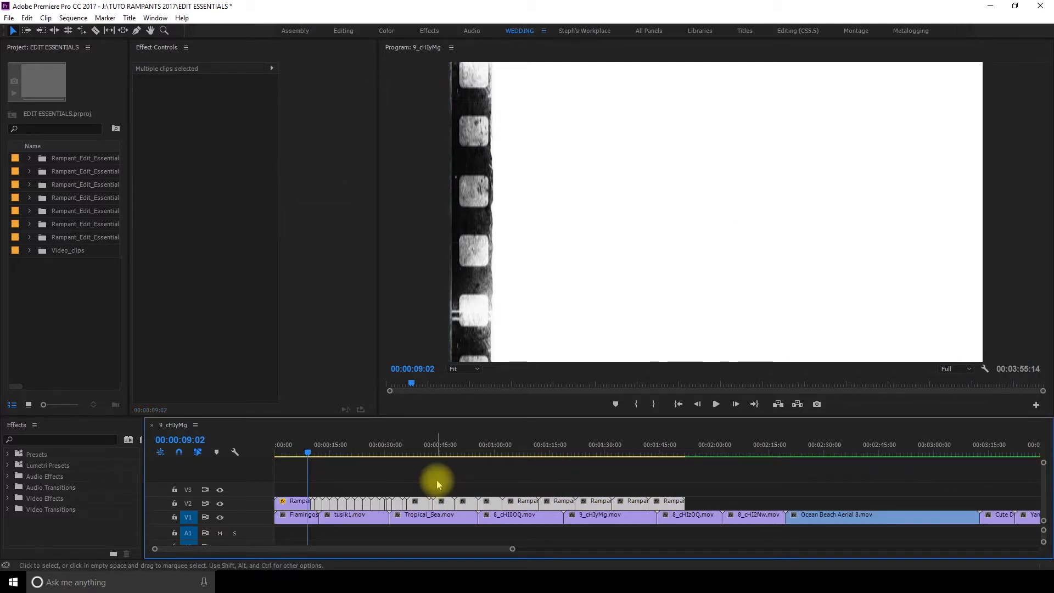
pyautogui.click(328, 452)
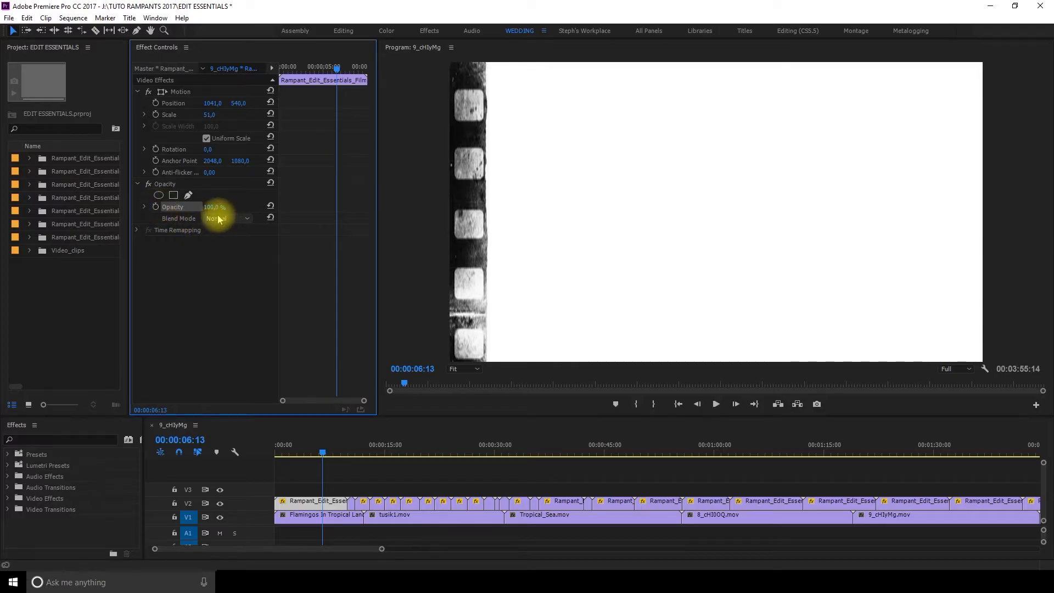
# Set the film overlay's Blend Mode to Multiply and preview it later in the timeline
pyautogui.click(221, 218)
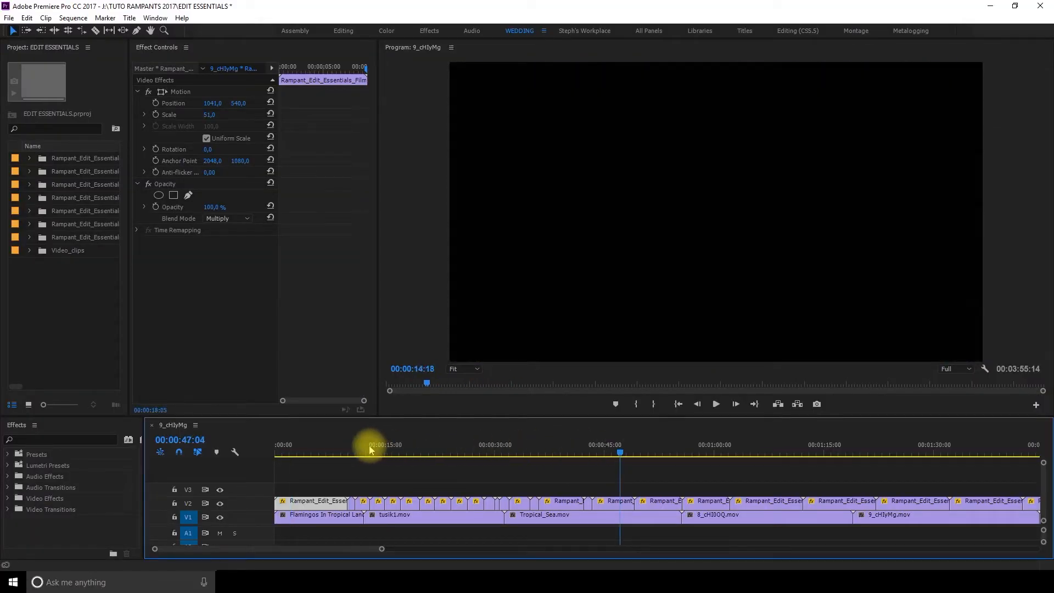
pyautogui.click(327, 445)
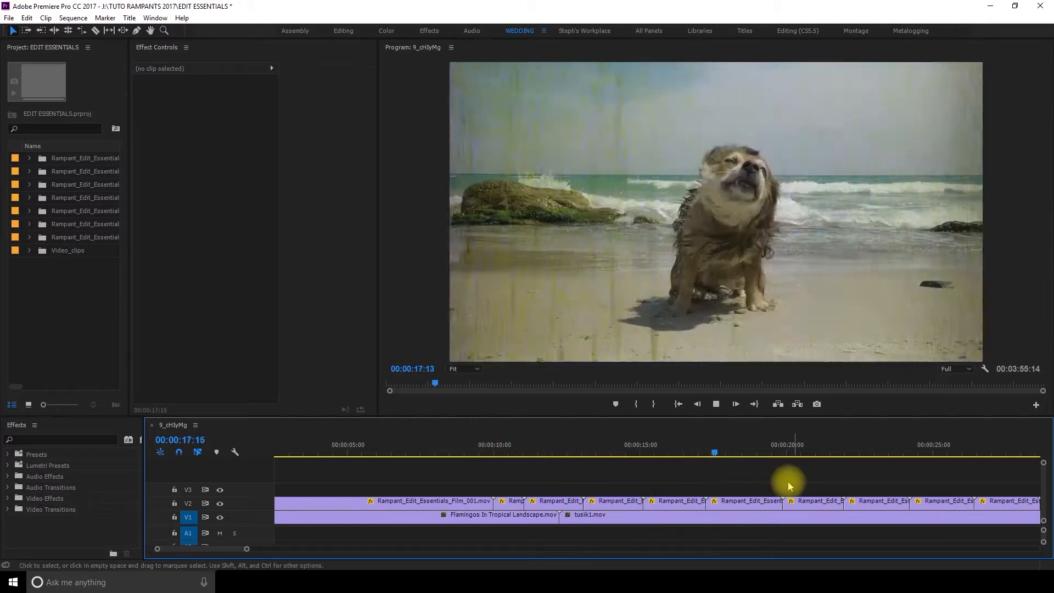
# Try Linear Burn on the overlay above the dog shot, then settle on Screen blending
pyautogui.click(739, 501)
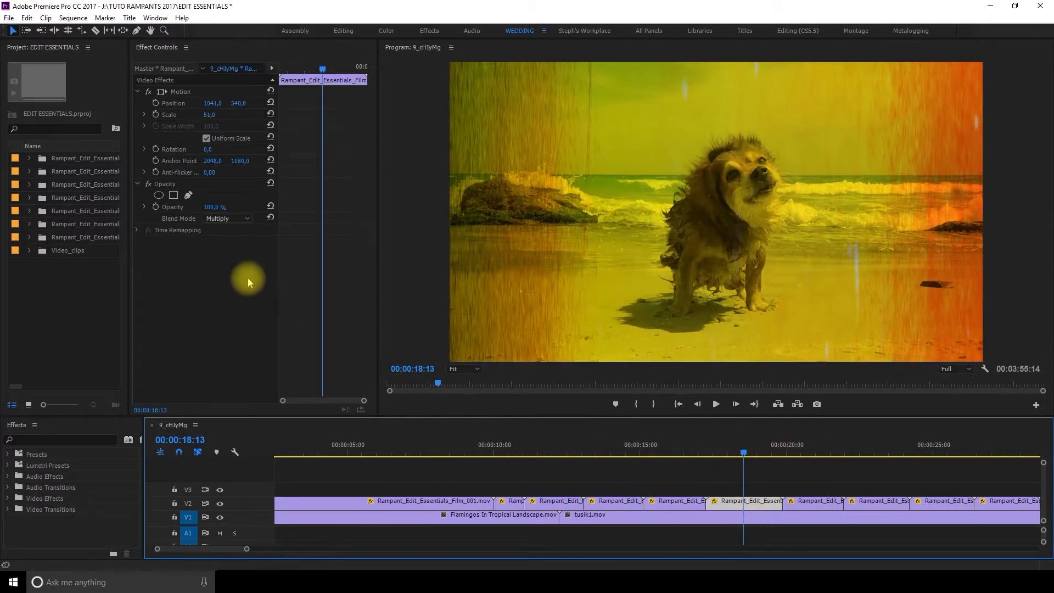
pyautogui.click(226, 219)
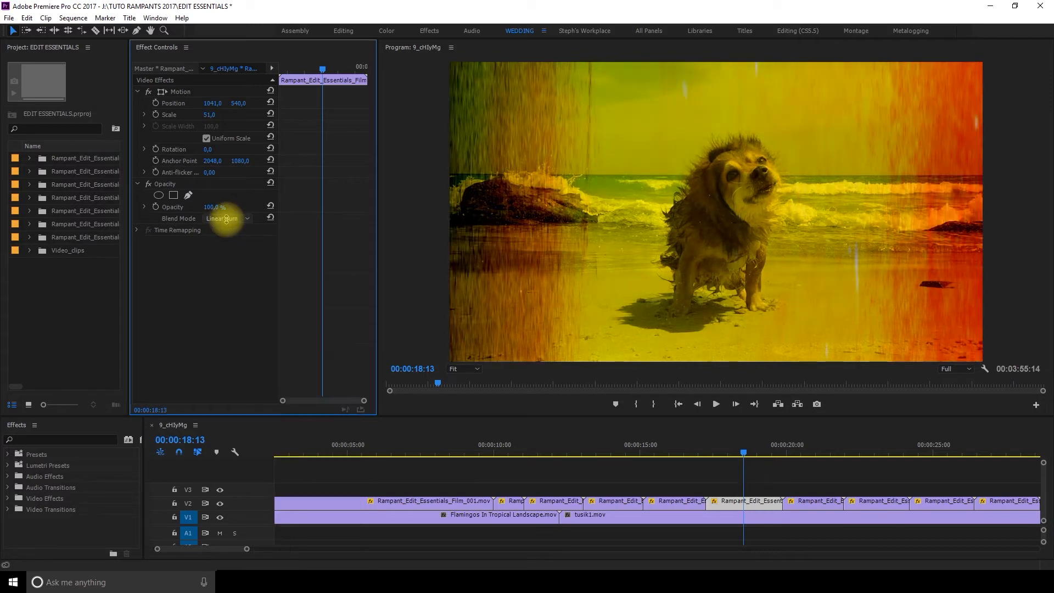
pyautogui.click(226, 218)
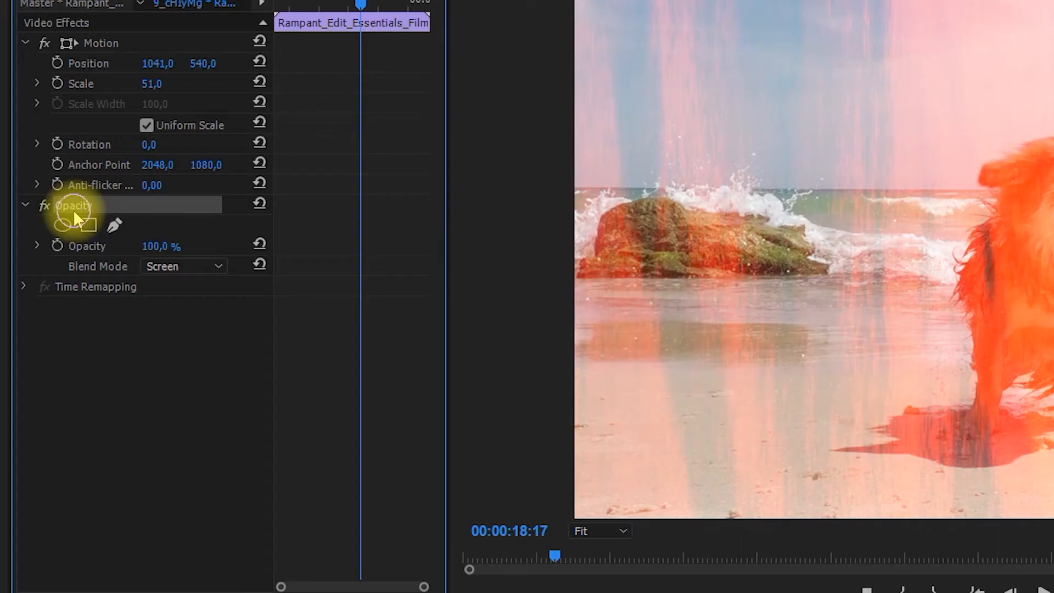
pyautogui.click(246, 217)
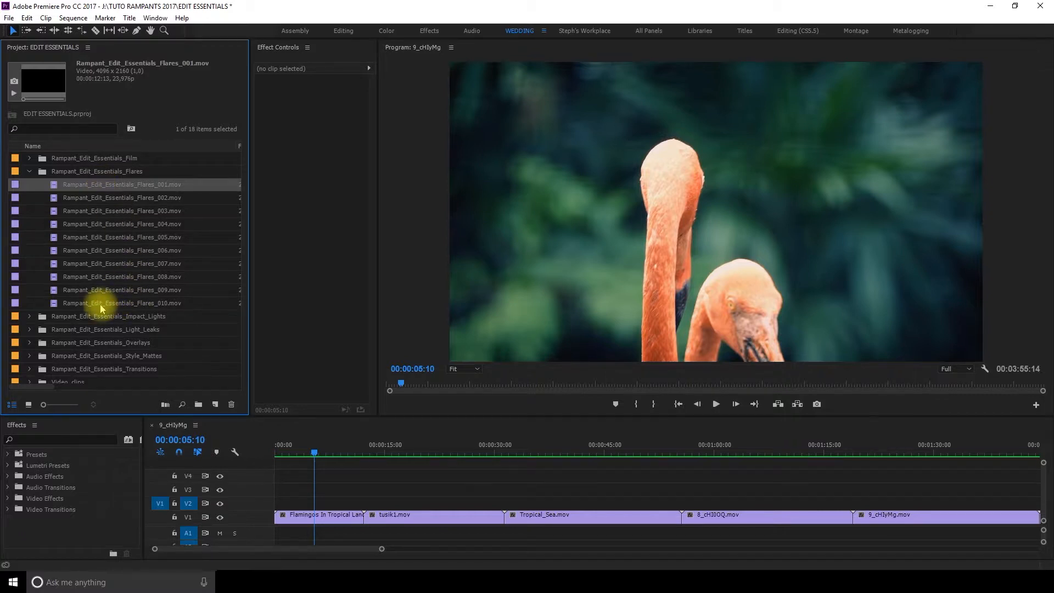
# Place the ten Flares clips on V2 above the beach footage and preview a flare
pyautogui.click(120, 303)
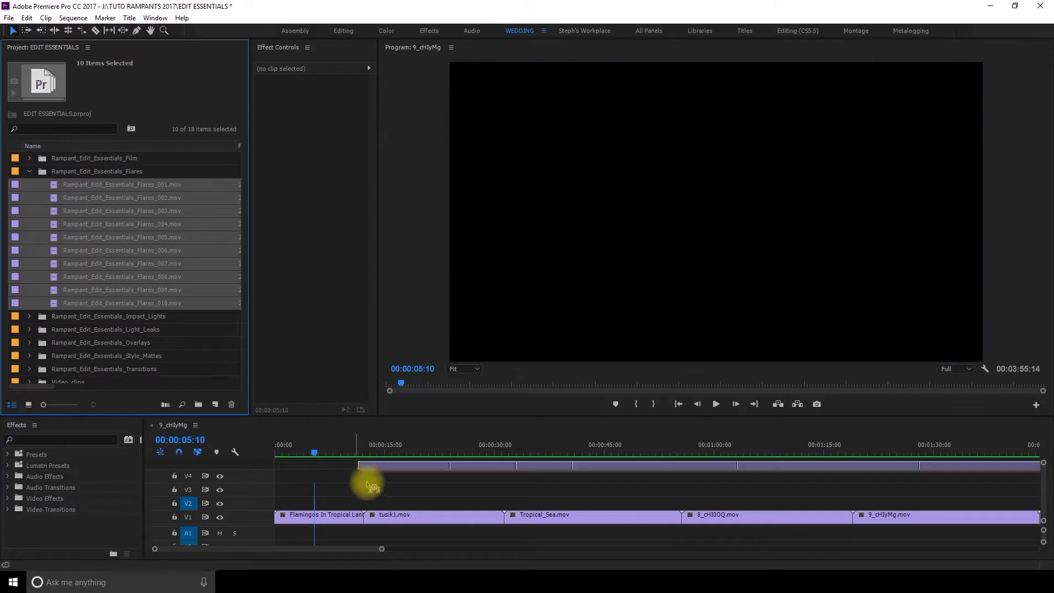
pyautogui.moveTo(370, 484); pyautogui.dragTo(262, 500)
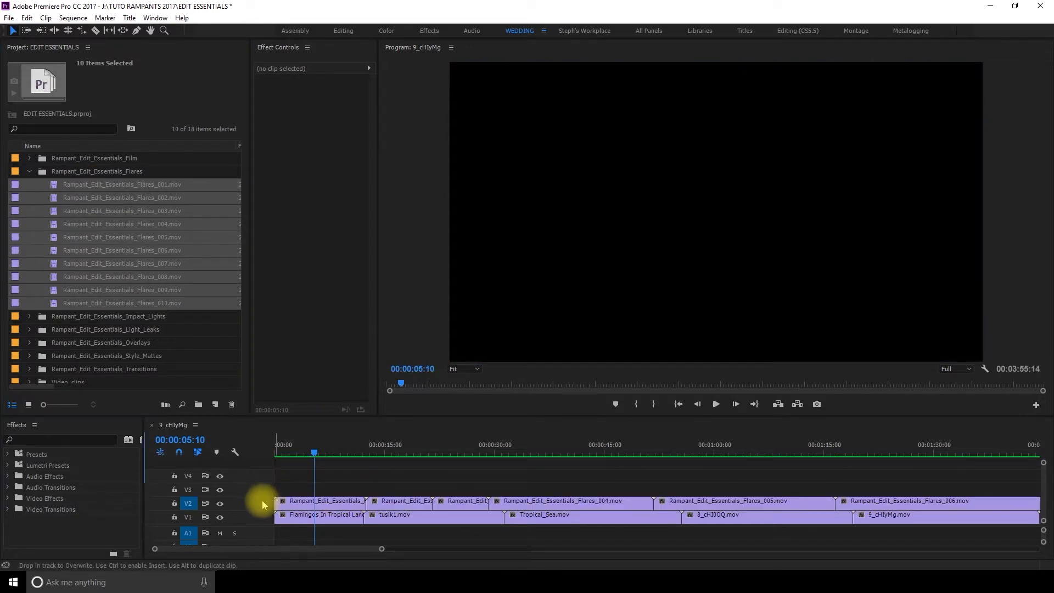
pyautogui.click(319, 501)
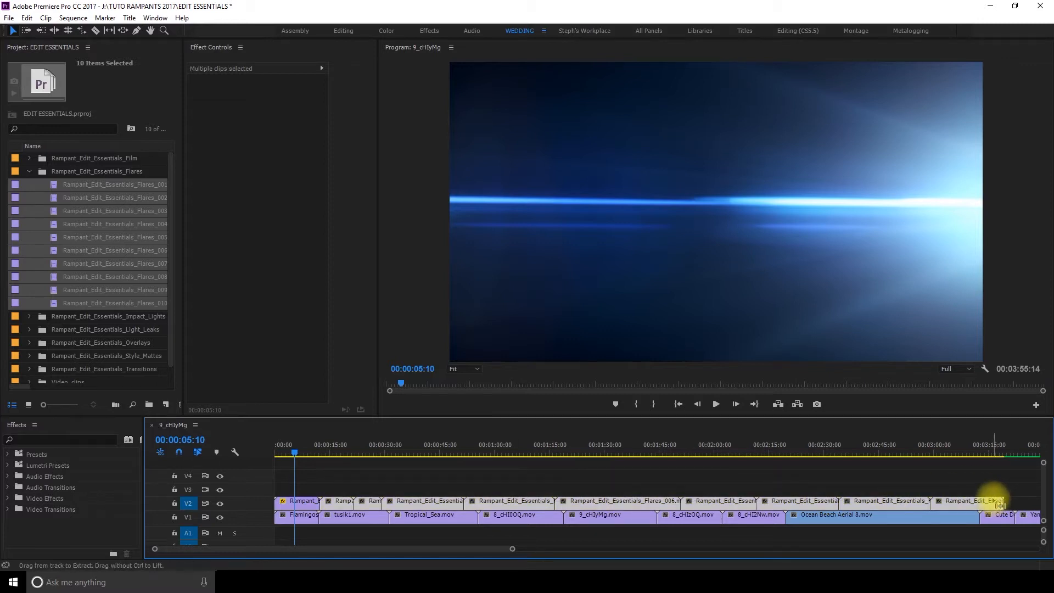
pyautogui.click(370, 453)
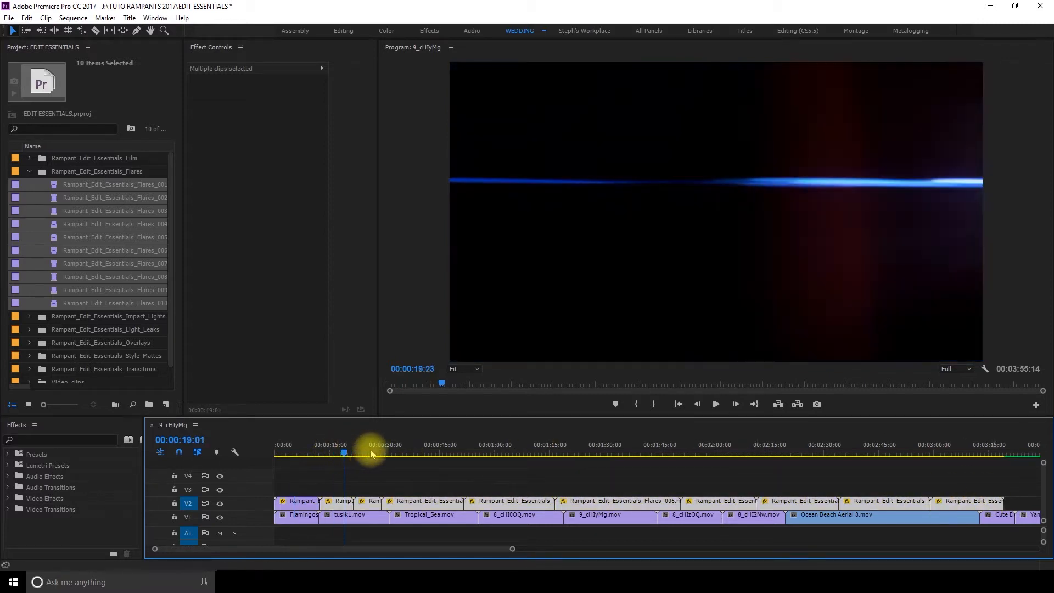
pyautogui.click(553, 444)
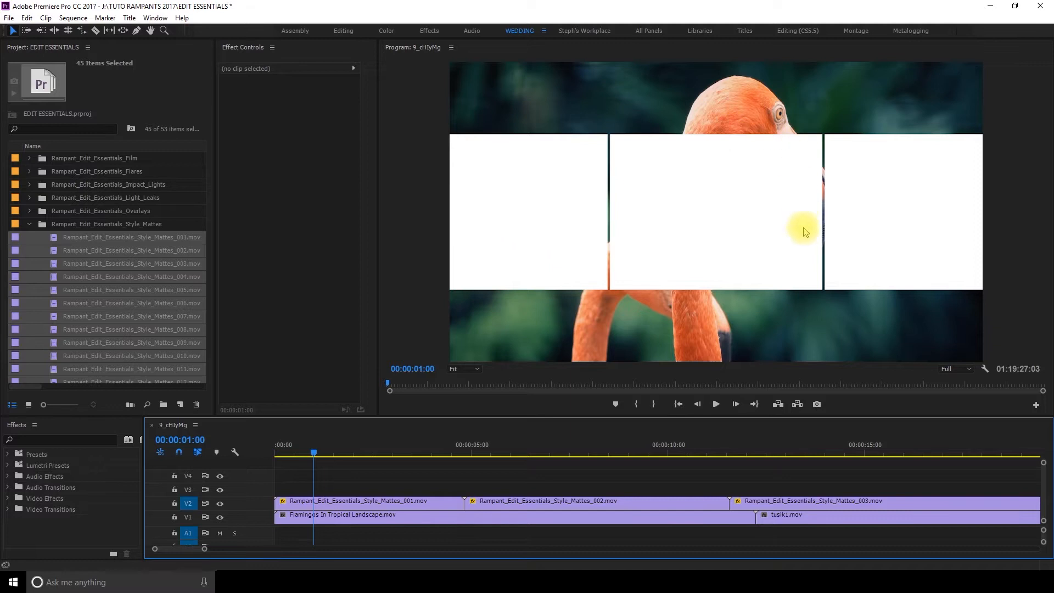
pyautogui.moveTo(870, 285)
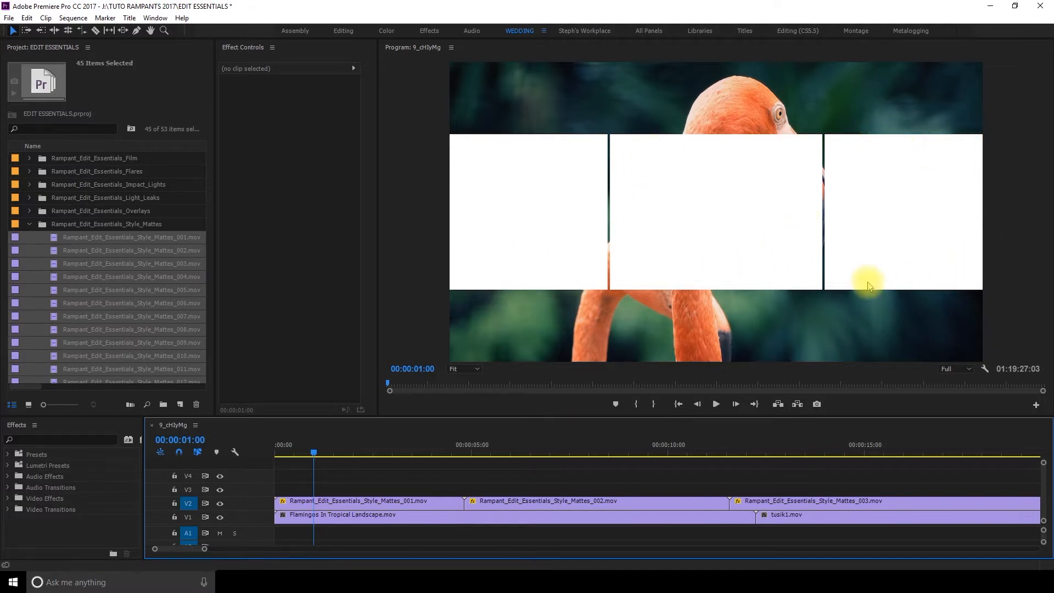
pyautogui.moveTo(833, 338)
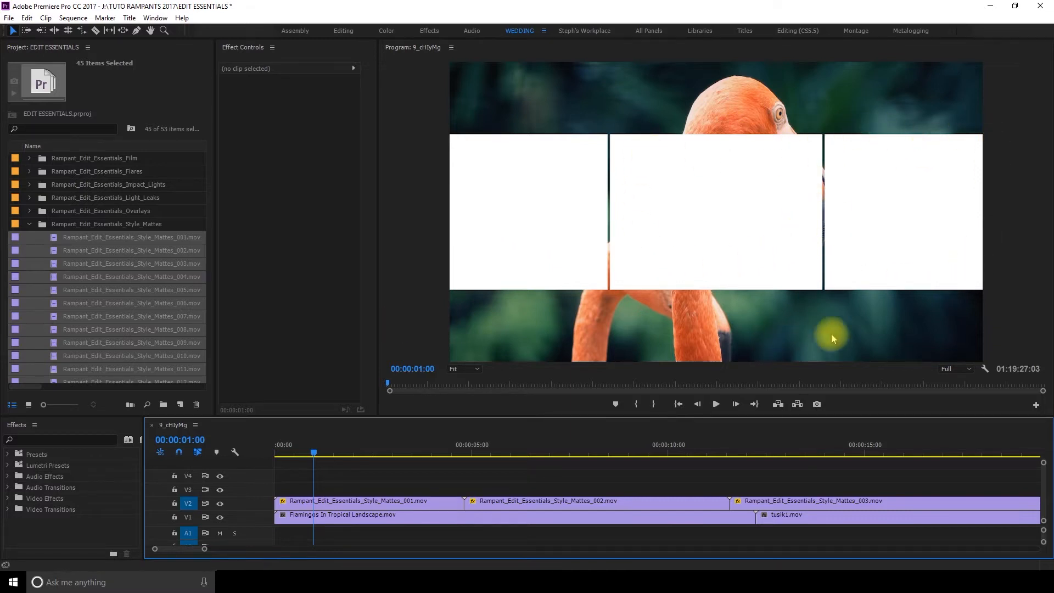
# Find Track Matte Key via 'track mat' and choose the matte track for the flamingo clip
pyautogui.write('track mat')
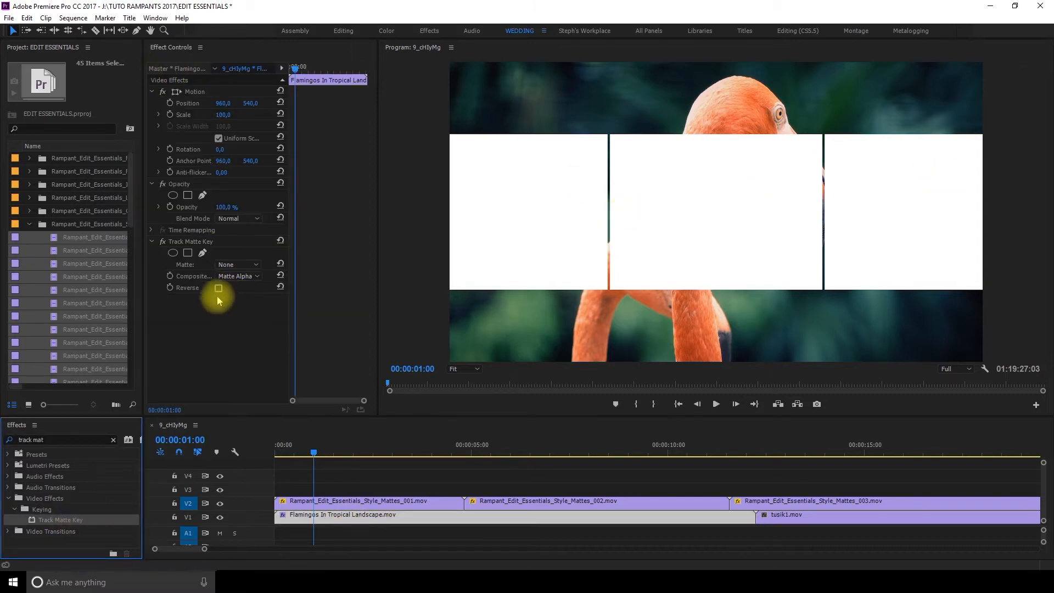
pyautogui.click(238, 276)
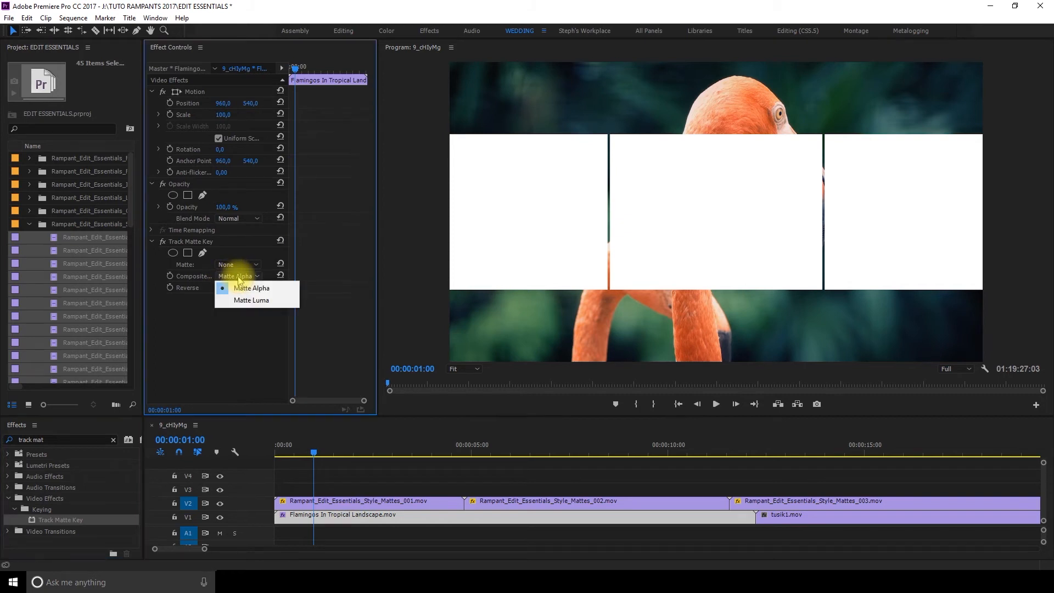
pyautogui.click(237, 265)
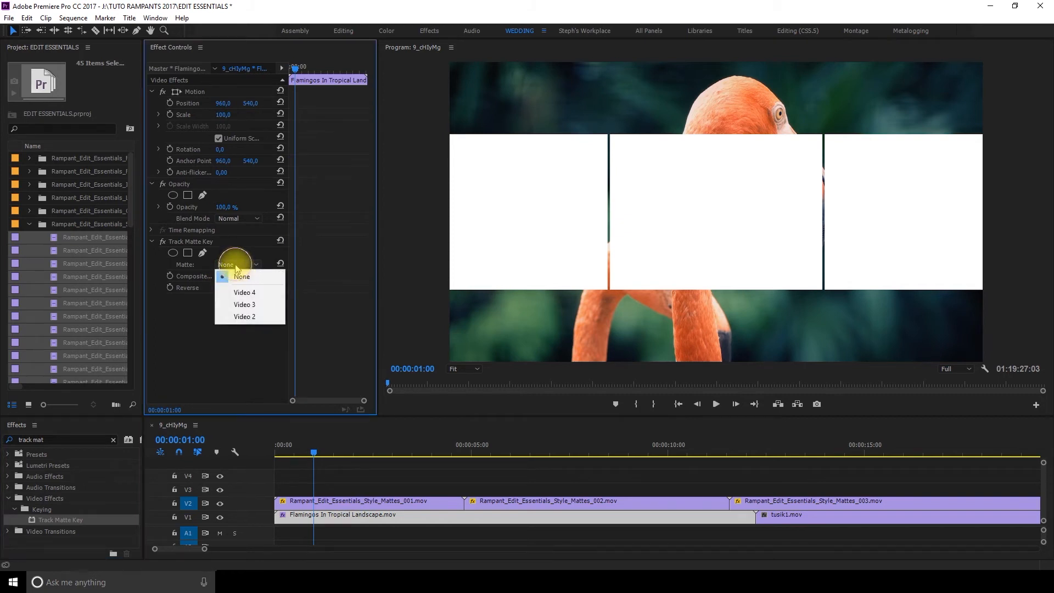
pyautogui.click(243, 316)
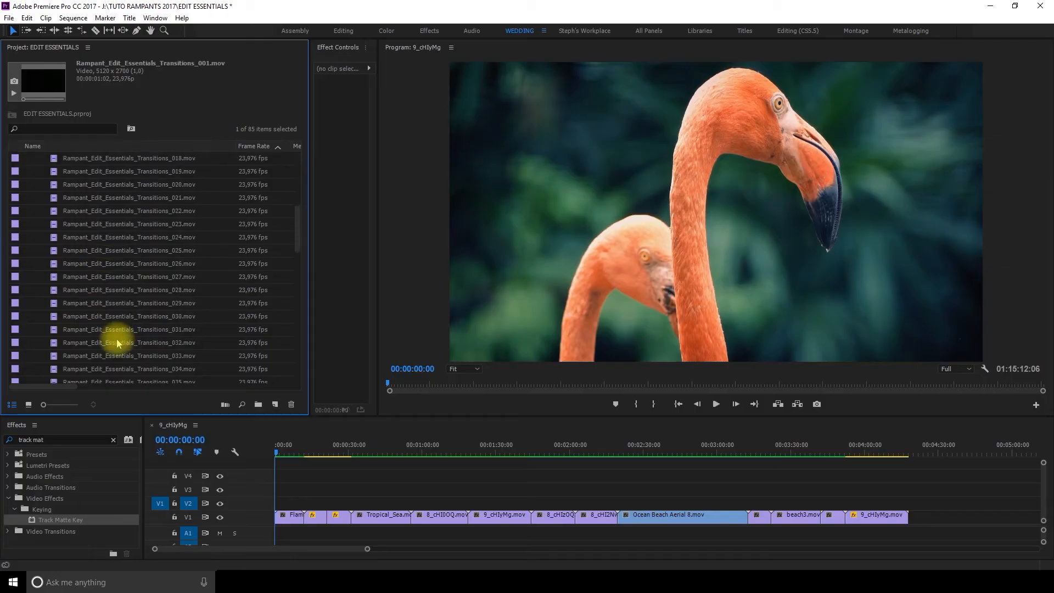
# Pick a Rampant transition clip for the new sequence
pyautogui.click(274, 221)
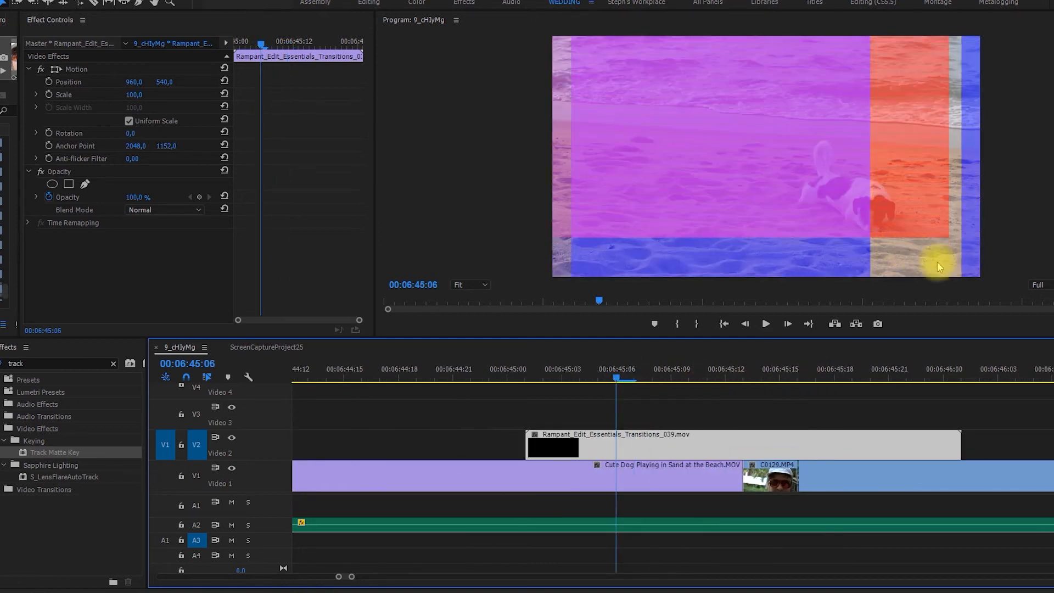
pyautogui.moveTo(891, 262)
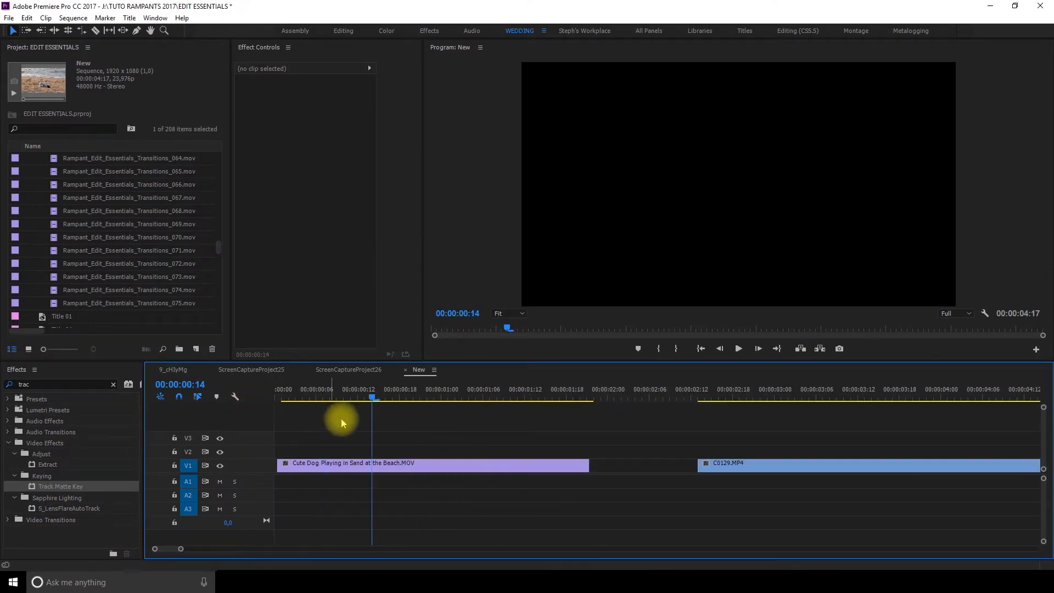
# Key C0129 through the Video 3 transition matte, slide it earlier to align, and preview the wipe
pyautogui.click(366, 463)
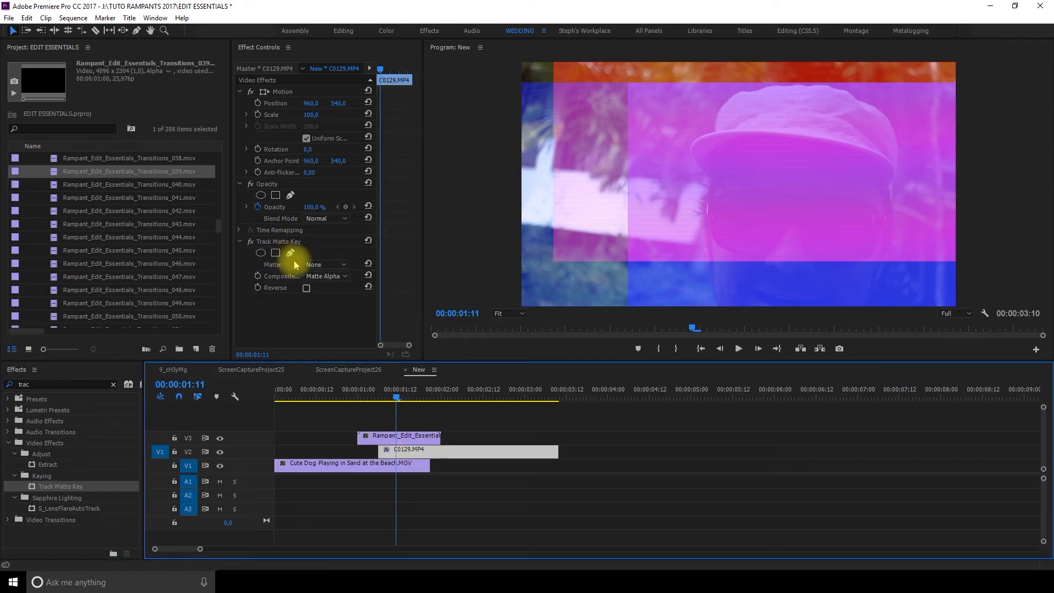
pyautogui.click(327, 264)
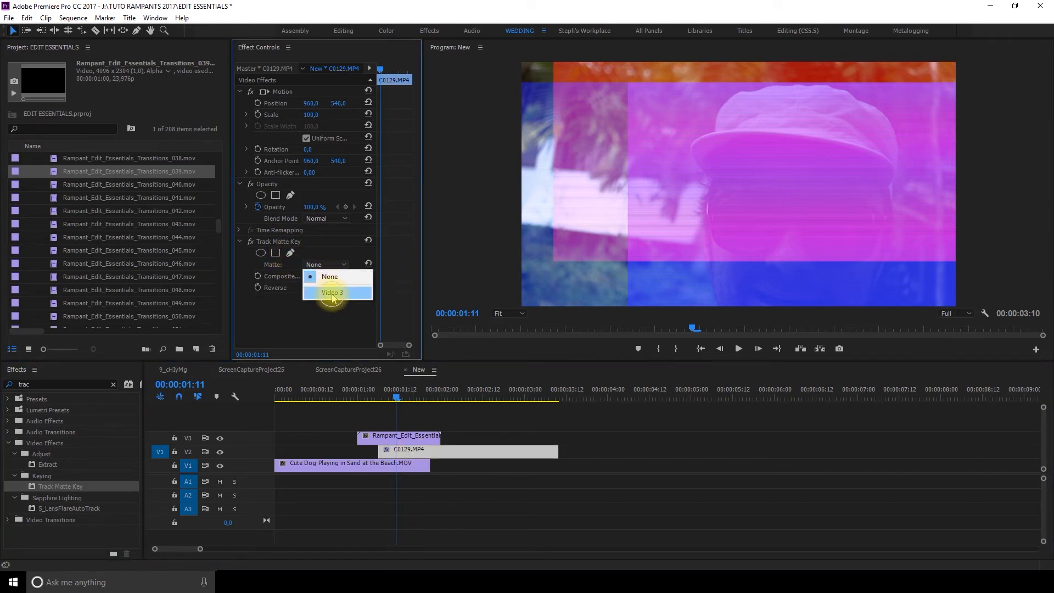
pyautogui.click(332, 292)
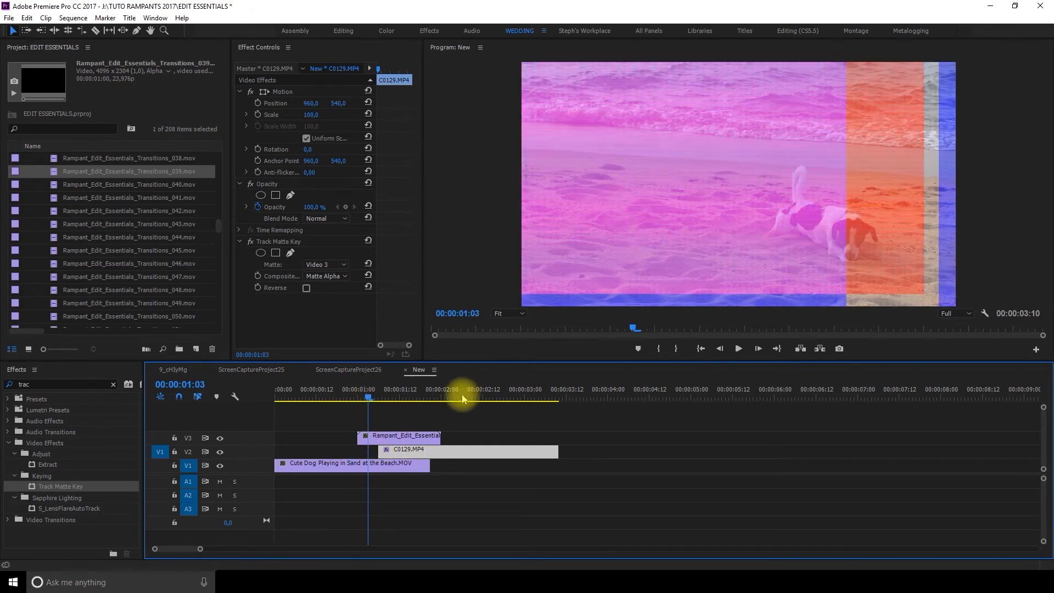
pyautogui.click(410, 397)
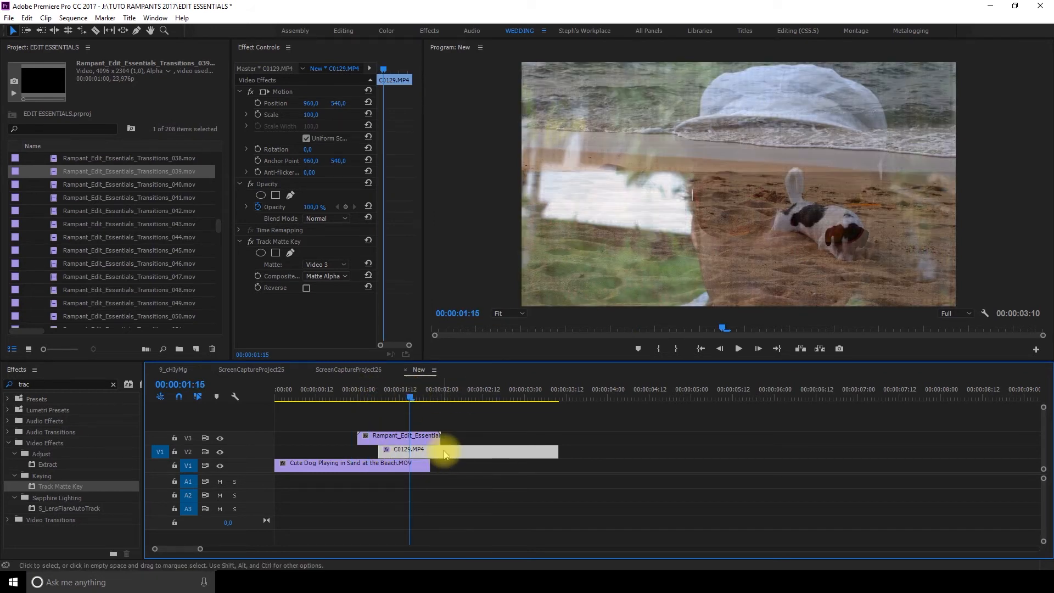
pyautogui.moveTo(444, 450); pyautogui.dragTo(383, 450)
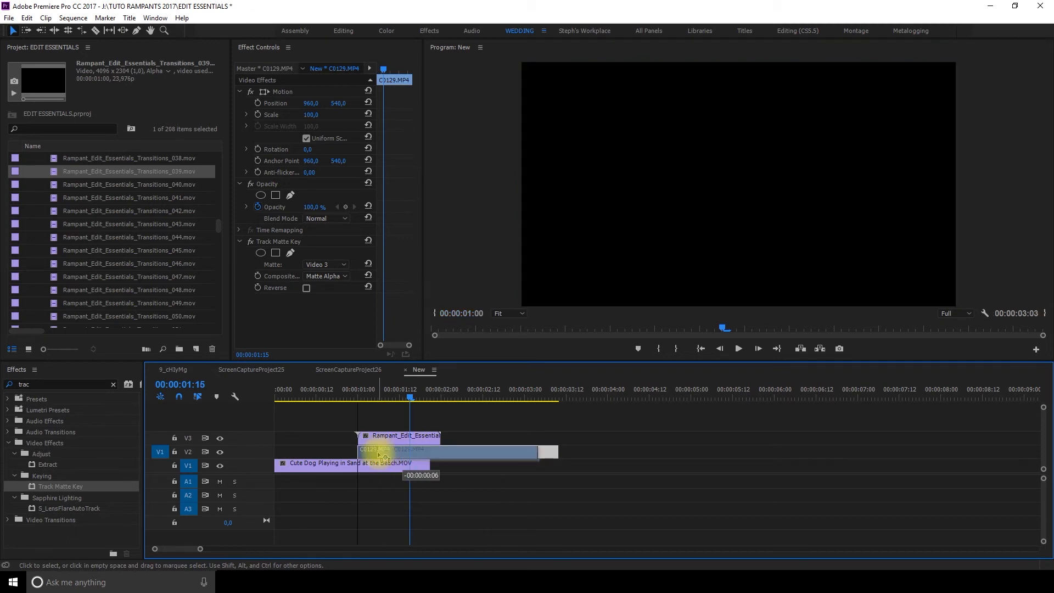
pyautogui.click(408, 396)
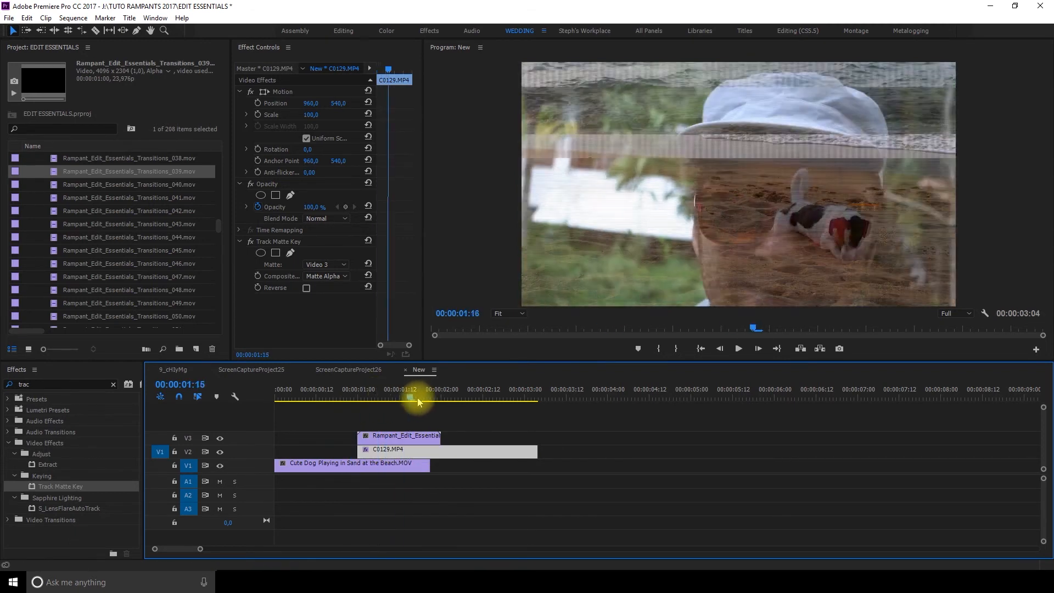